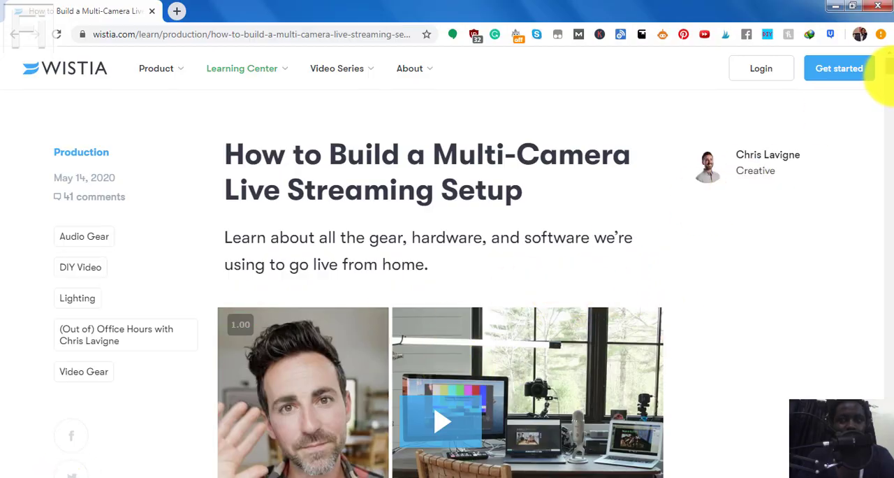
- Scroll down the Wistia article until the embedded video player is visible
{"action": "scroll", "scroll_direction": "down", "scroll_amount": 3}
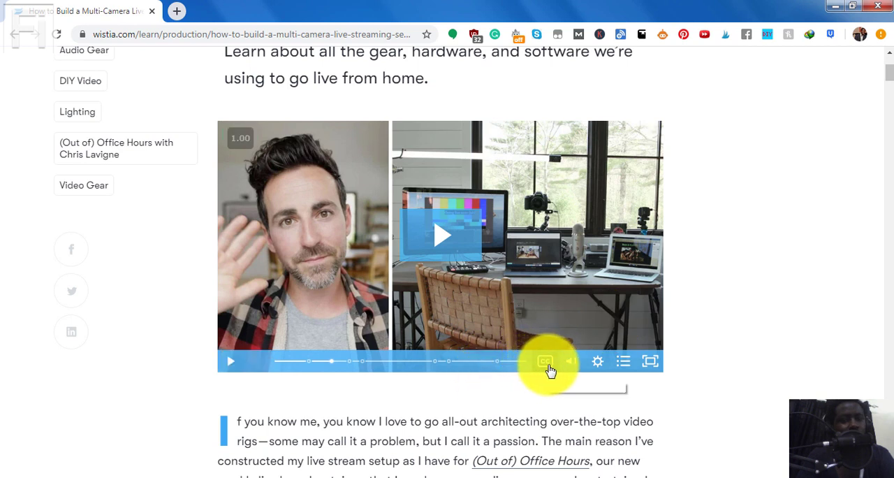
{"action": "mouse_move", "coordinate": [693, 252]}
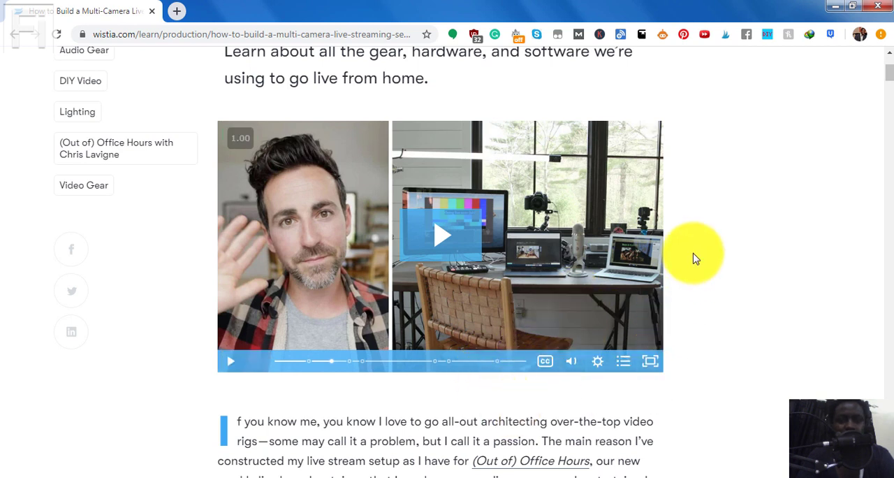
{"action": "mouse_move", "coordinate": [645, 282]}
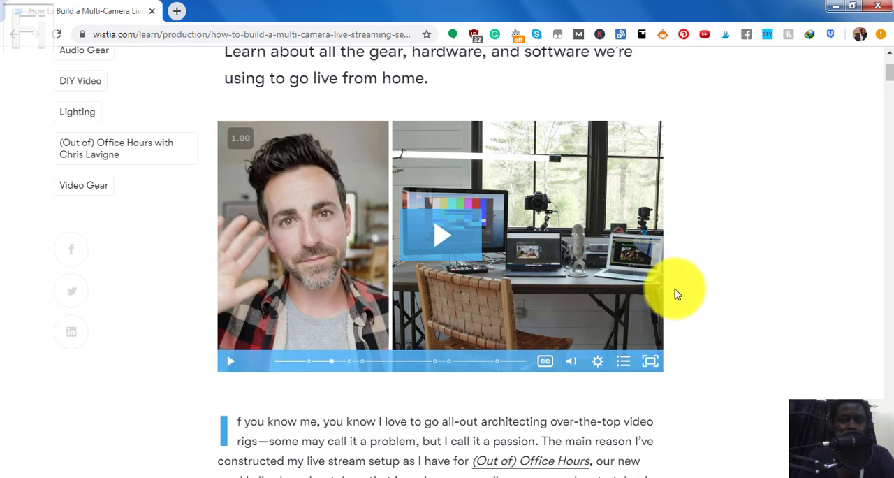
{"action": "mouse_move", "coordinate": [698, 268]}
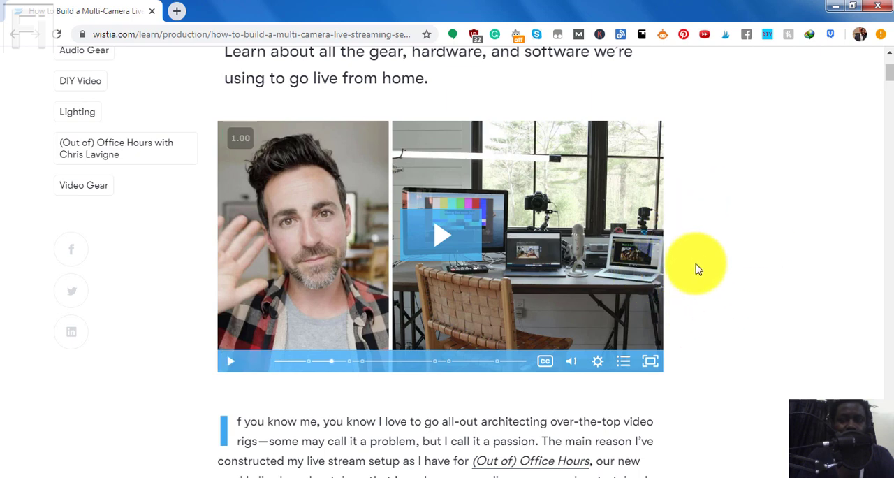
{"action": "scroll", "scroll_direction": "down", "scroll_amount": 3}
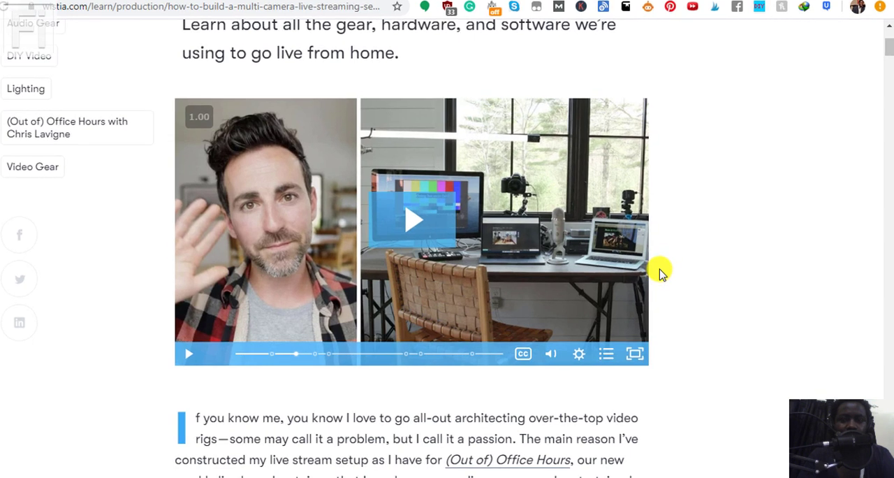
{"action": "right_click", "coordinate": [659, 271]}
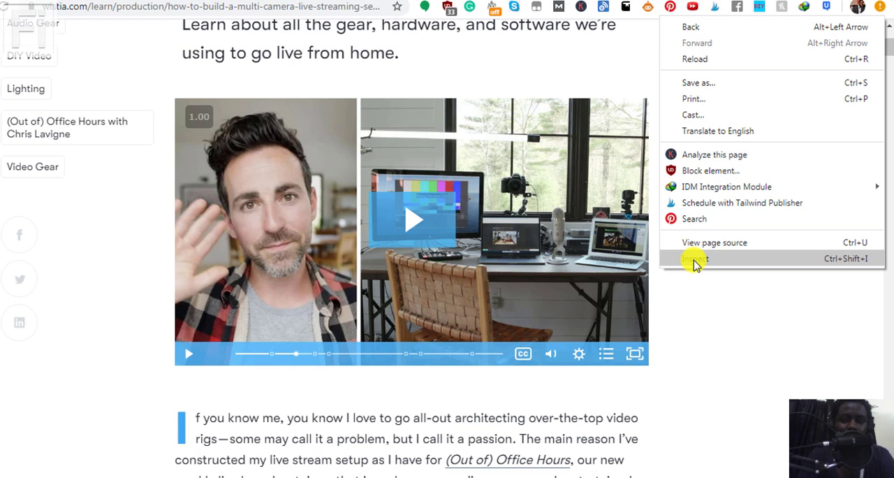
{"action": "left_click", "coordinate": [694, 264]}
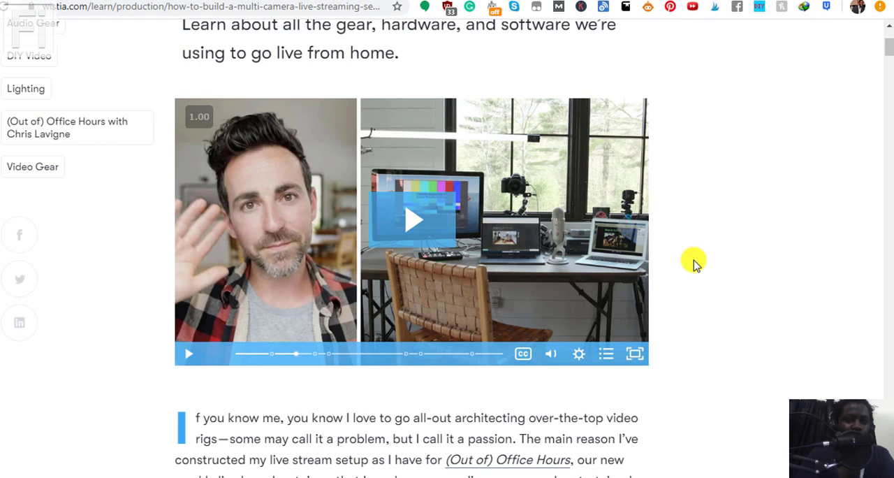
- Bring up DevTools on the Elements panel with the Find bar shown (F12, Ctrl+F)
{"action": "key", "text": "F12"}
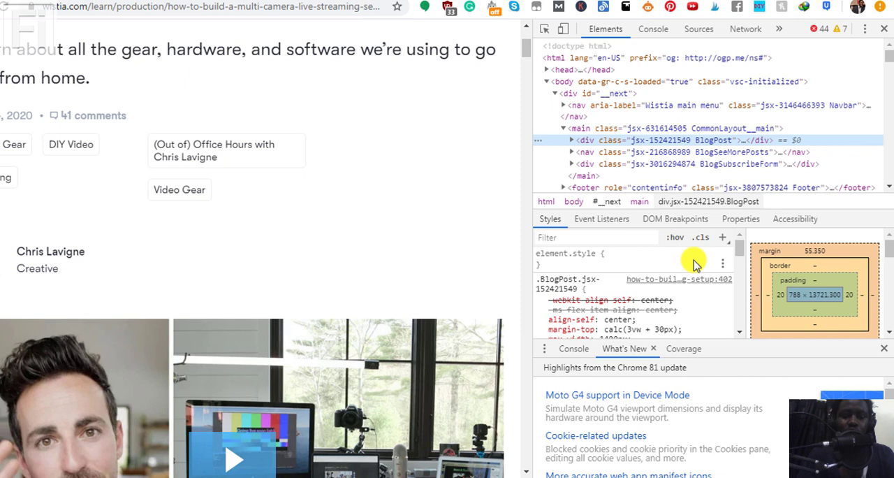
{"action": "key", "text": "ctrl+f"}
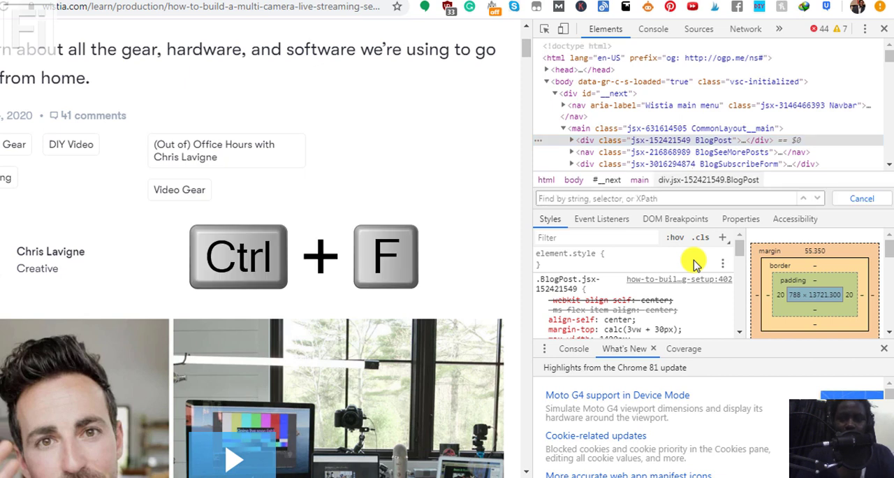
{"action": "mouse_move", "coordinate": [519, 201]}
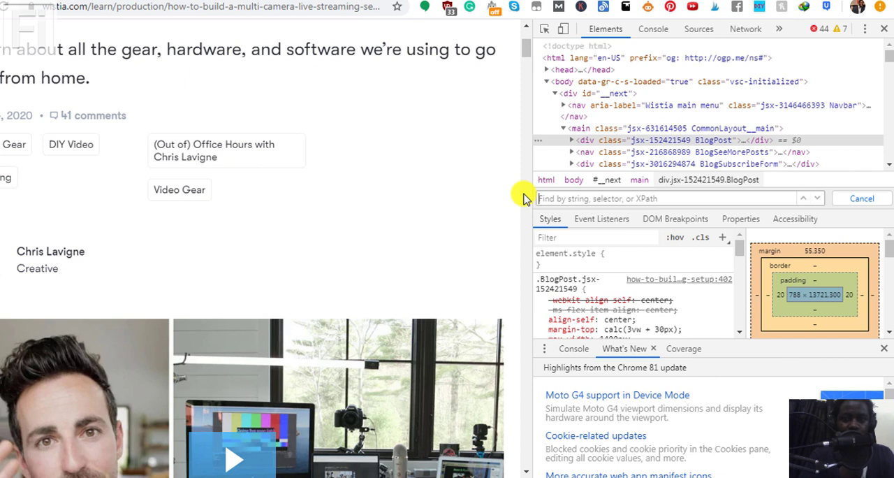
- Search the markup for 'cap' and copy the English captions track's .vtt URL
{"action": "type", "text": "captions"}
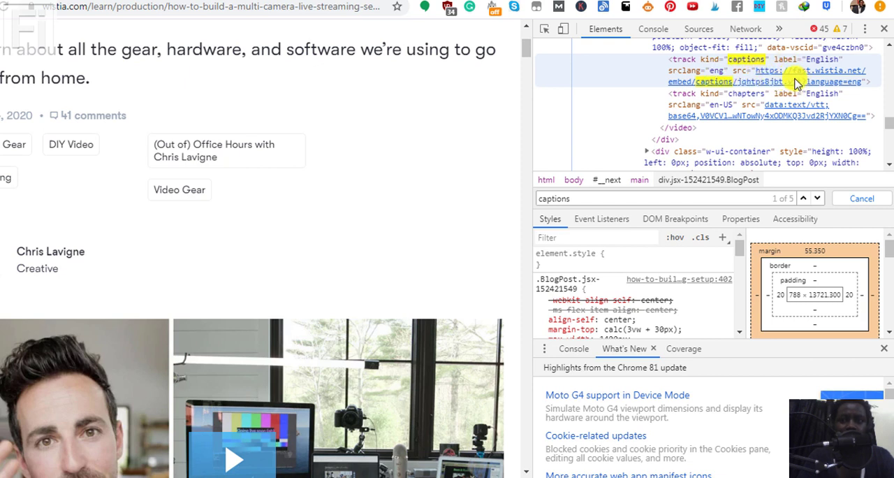
{"action": "mouse_move", "coordinate": [789, 81]}
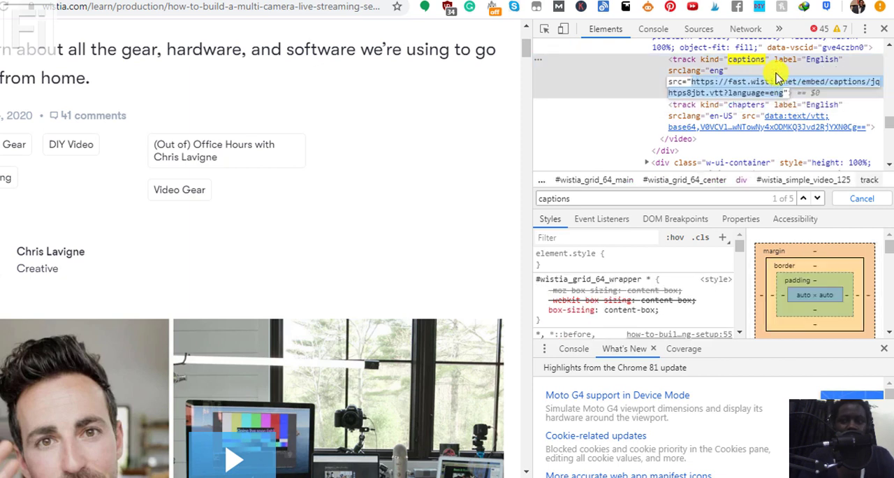
{"action": "key", "text": "ctrl+c"}
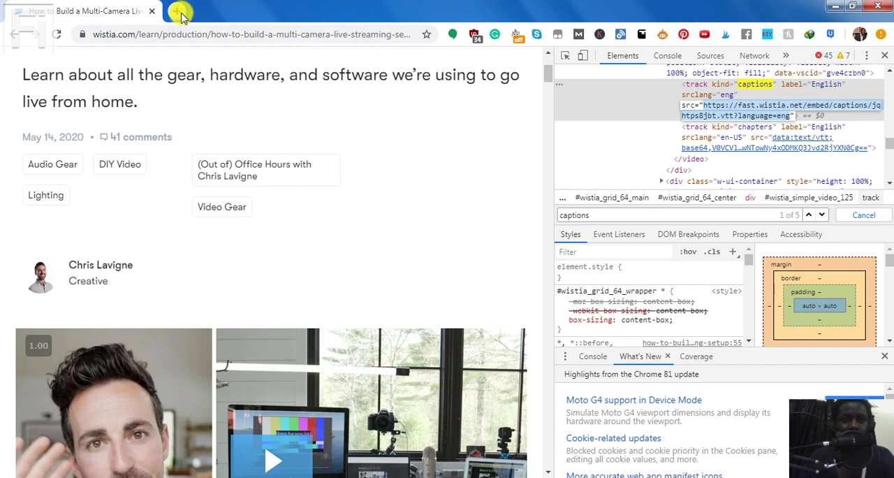
{"action": "left_click", "coordinate": [181, 12]}
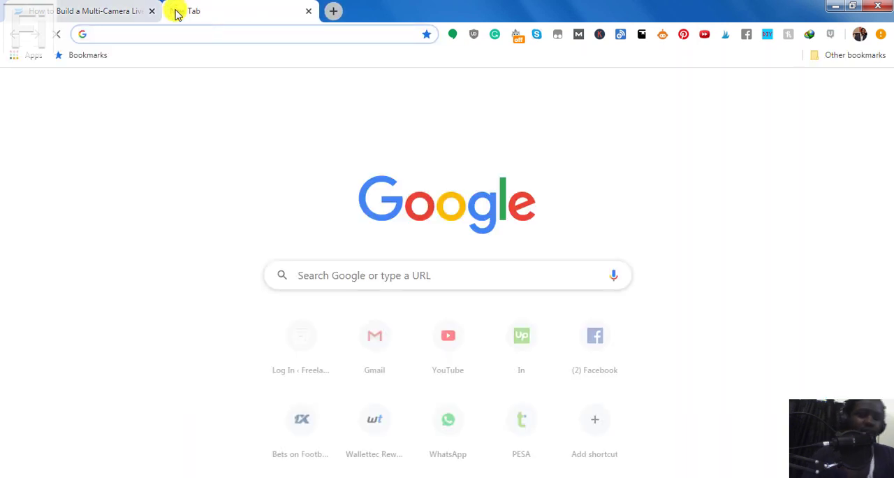
{"action": "type", "text": "https://fast.wistia.net/embed/captions/jqhtps8jbt.vtt?language=eng"}
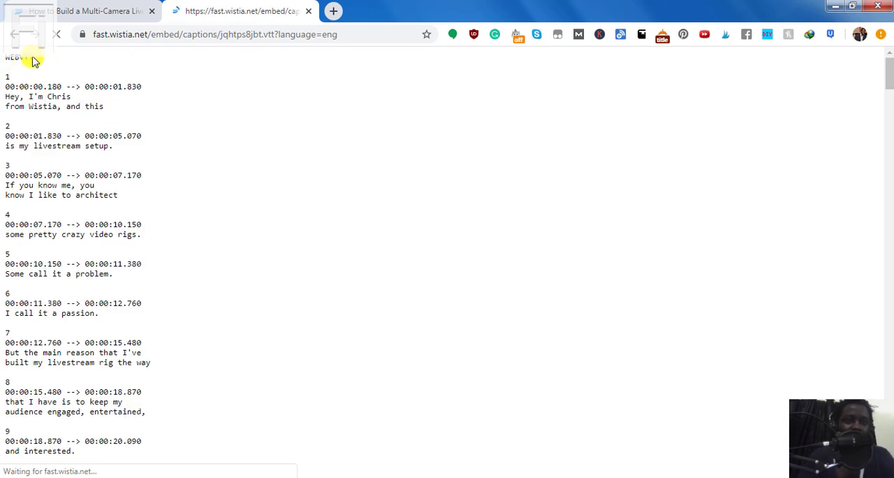
{"action": "left_click", "coordinate": [57, 33]}
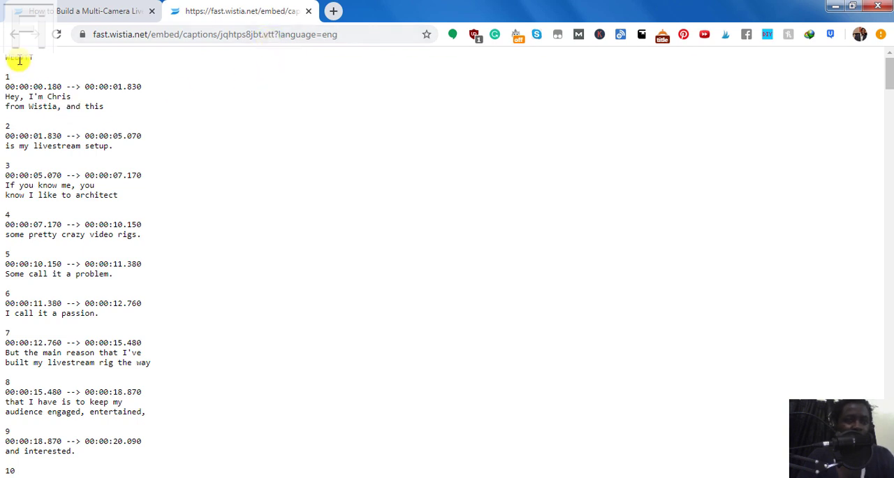
- Select all the captions text on the page and copy it
{"action": "key", "text": "ctrl+a"}
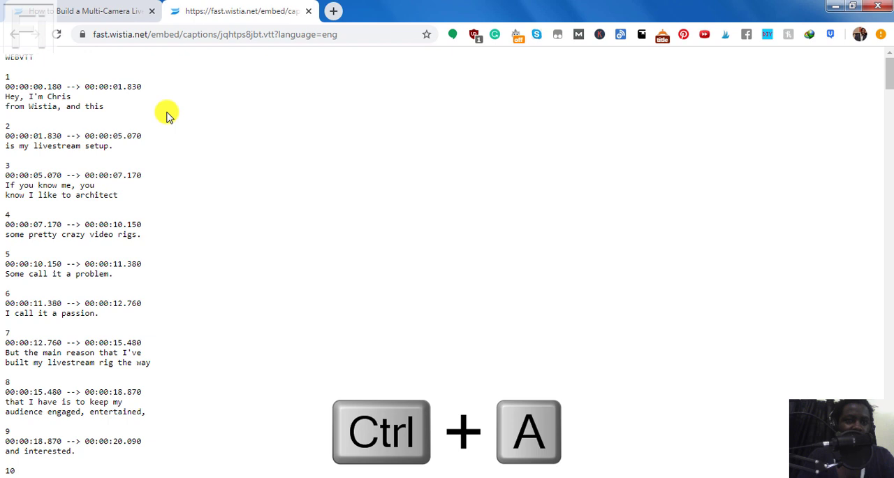
{"action": "mouse_move", "coordinate": [173, 132]}
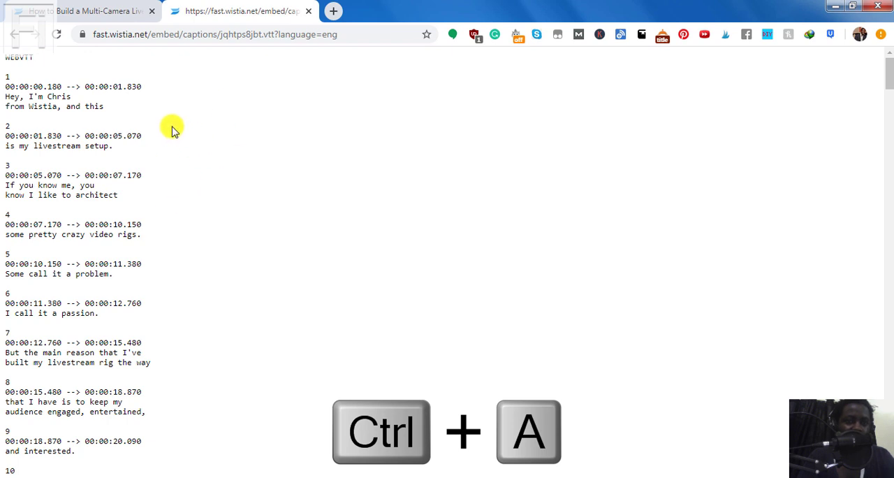
{"action": "mouse_move", "coordinate": [155, 118]}
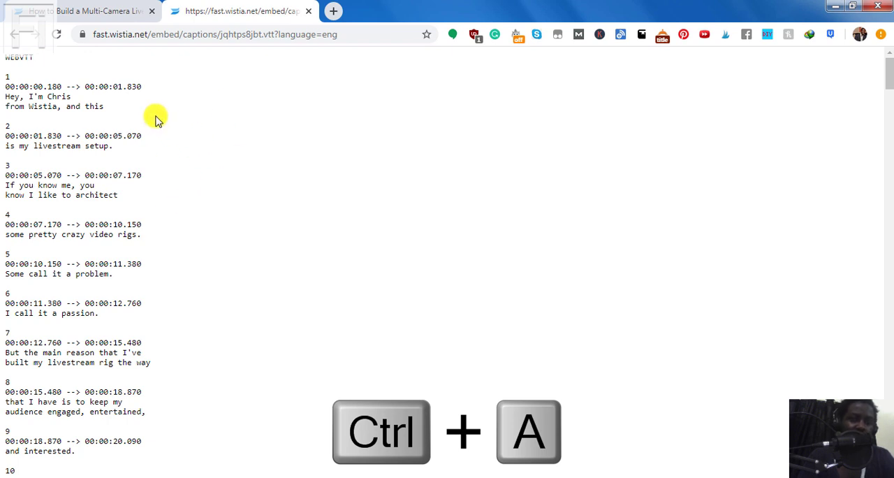
{"action": "key", "text": "ctrl+a"}
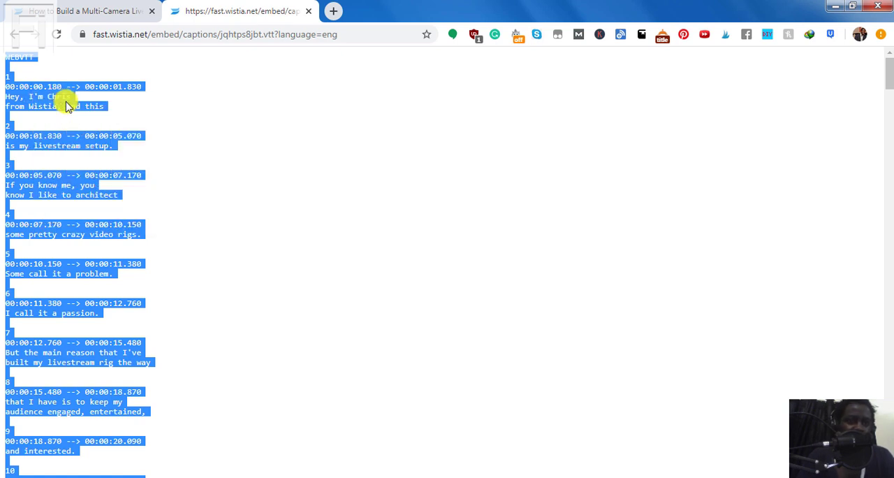
{"action": "mouse_move", "coordinate": [217, 188]}
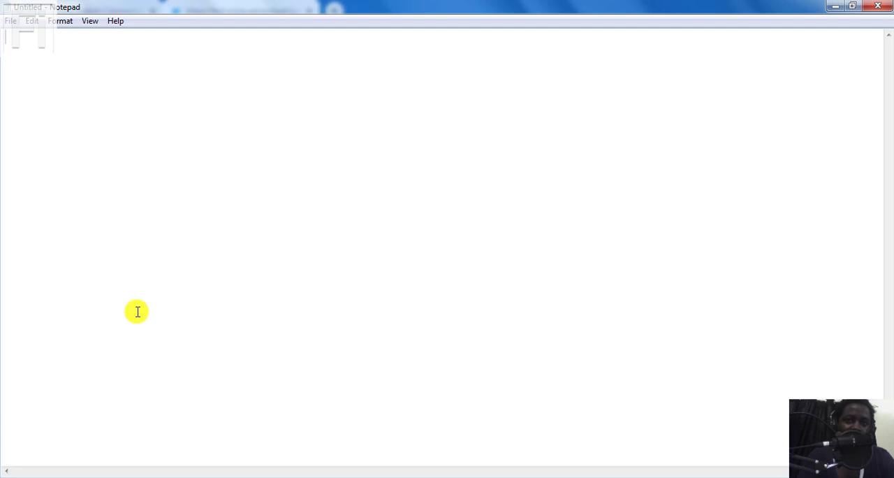
{"action": "mouse_move", "coordinate": [87, 116]}
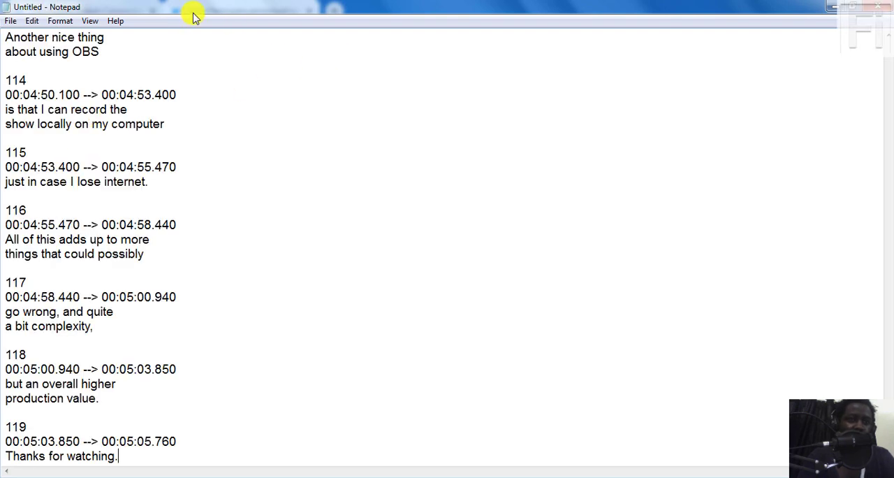
{"action": "mouse_move", "coordinate": [866, 213]}
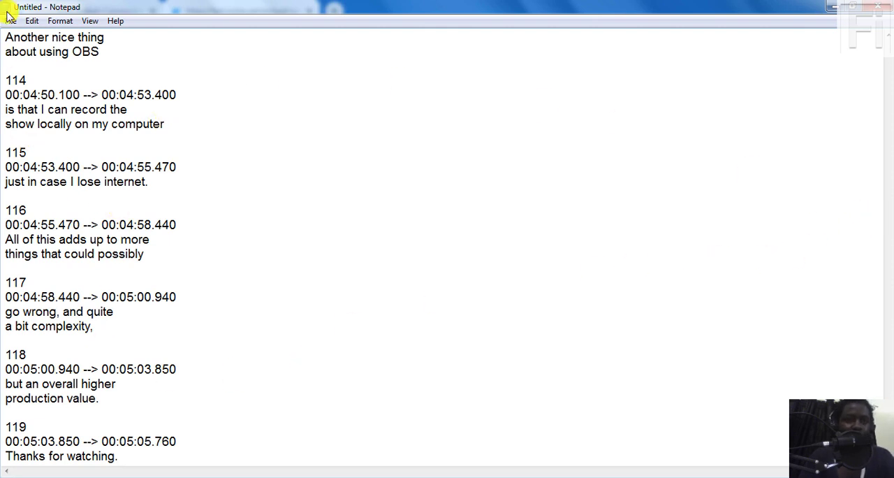
- Start Save As, name the file 'Wistia Subtitles.vtt' with file type All Files
{"action": "left_click", "coordinate": [11, 20]}
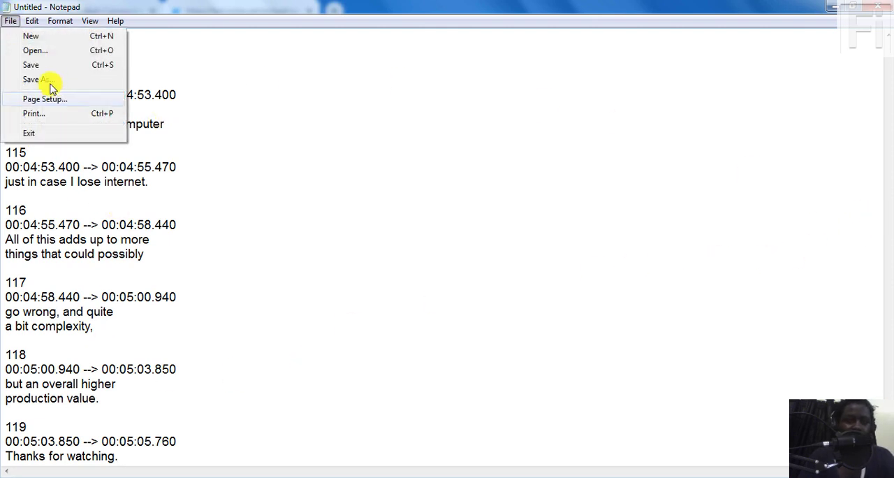
{"action": "left_click", "coordinate": [39, 78]}
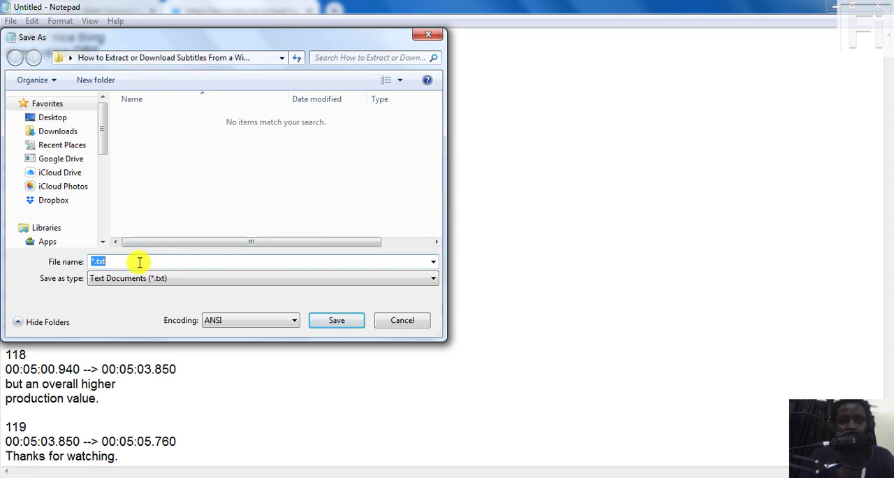
{"action": "type", "text": "Wistia"}
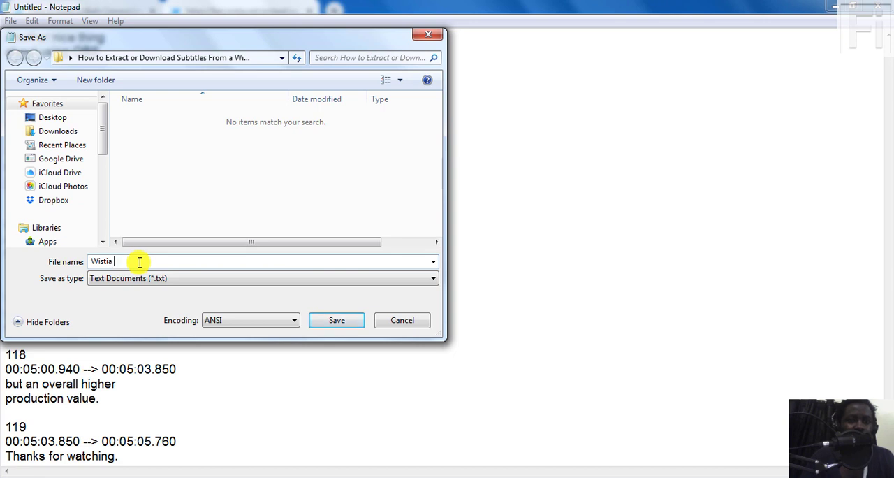
{"action": "type", "text": "Subtitles"}
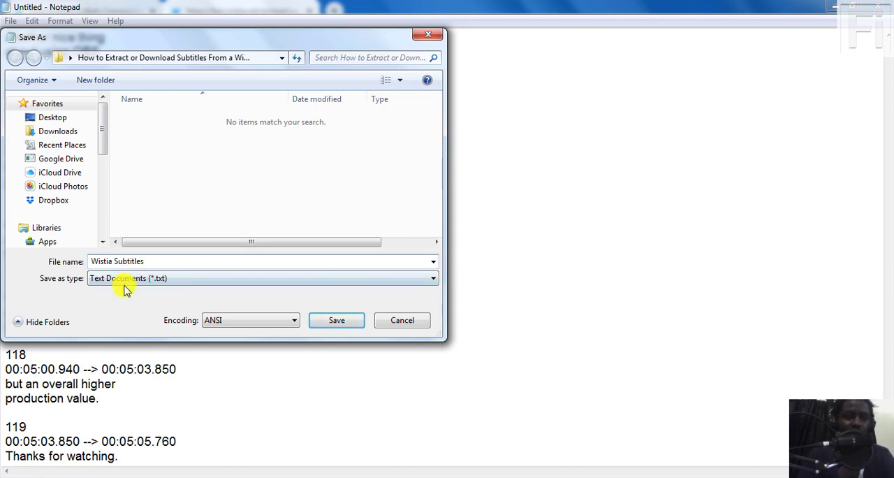
{"action": "left_click", "coordinate": [262, 278]}
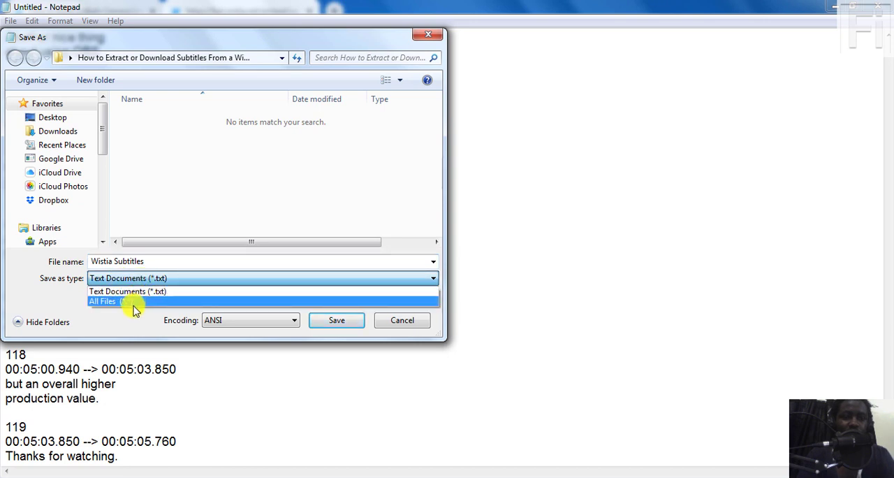
{"action": "left_click", "coordinate": [104, 302]}
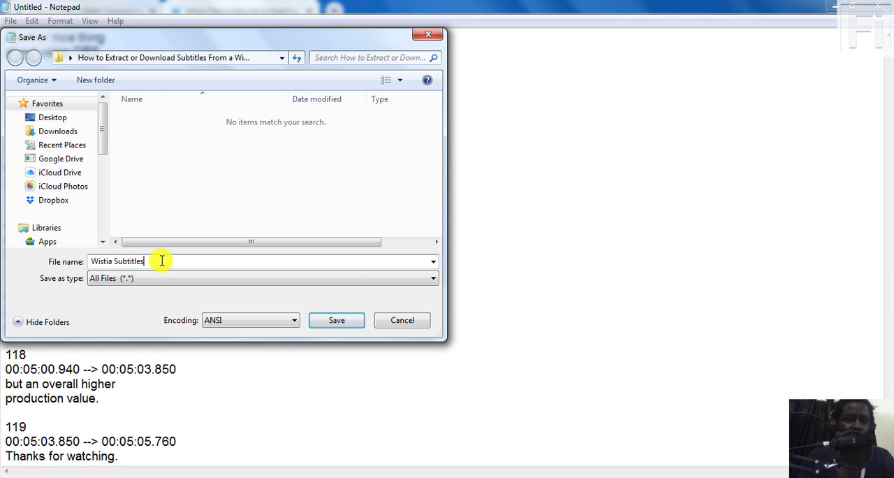
{"action": "type", "text": ".vtt"}
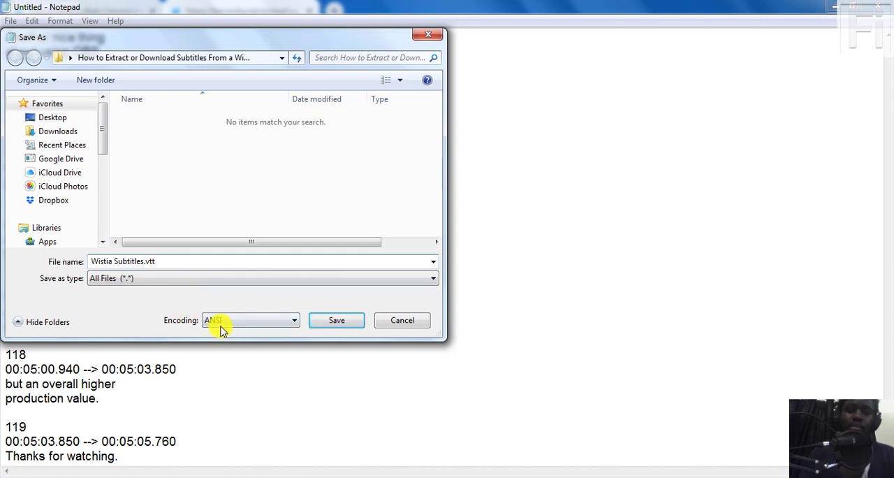
- Choose UTF-8 encoding and save the captions file
{"action": "left_click", "coordinate": [250, 320]}
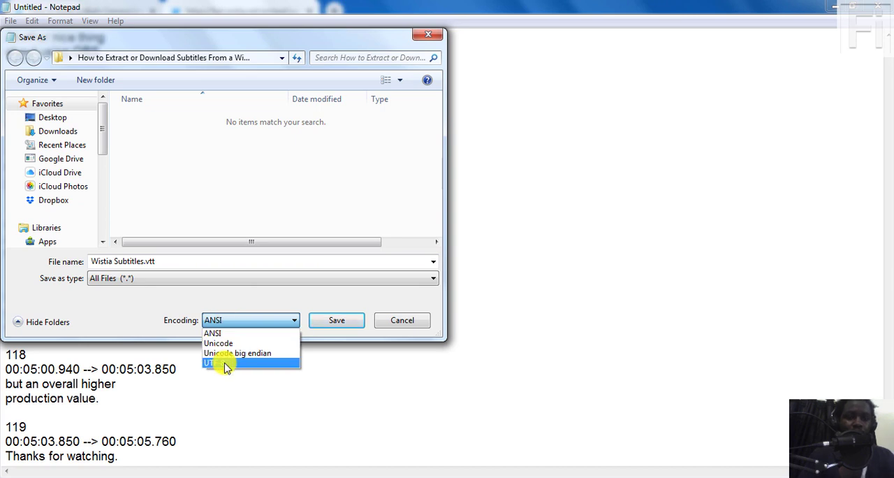
{"action": "left_click", "coordinate": [221, 363]}
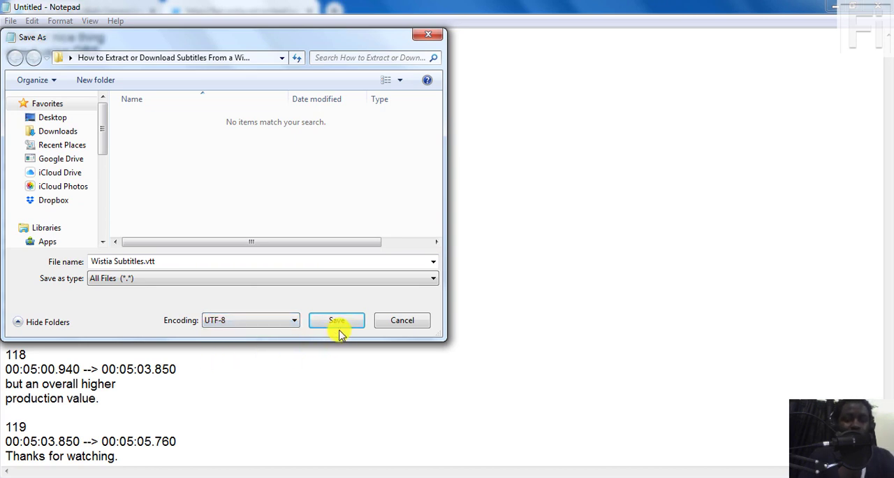
{"action": "left_click", "coordinate": [336, 320]}
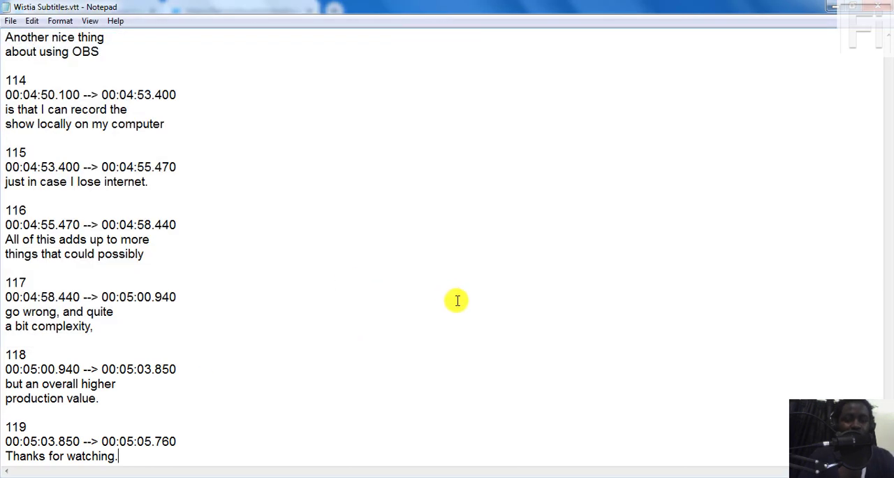
{"action": "mouse_move", "coordinate": [232, 121]}
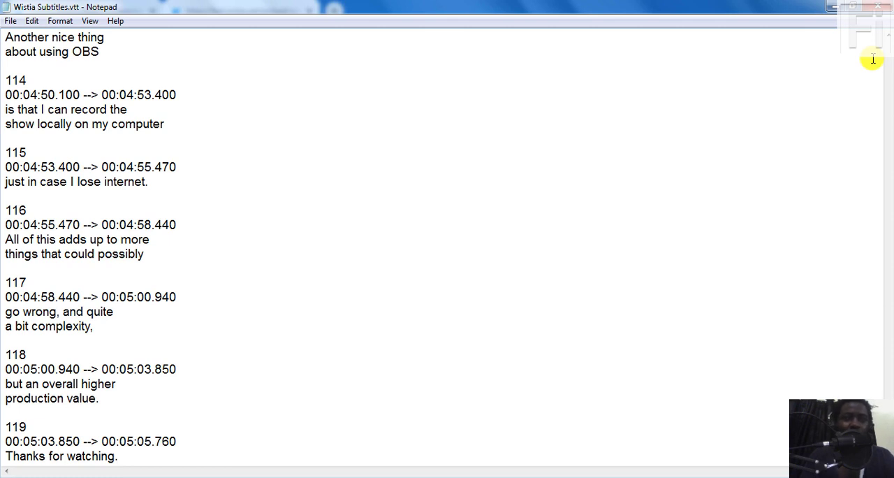
{"action": "left_click", "coordinate": [117, 455]}
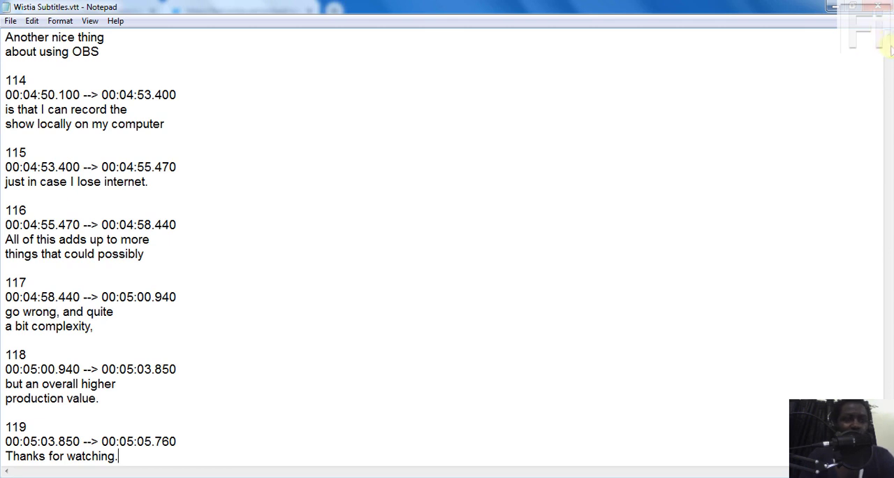
{"action": "mouse_move", "coordinate": [249, 191]}
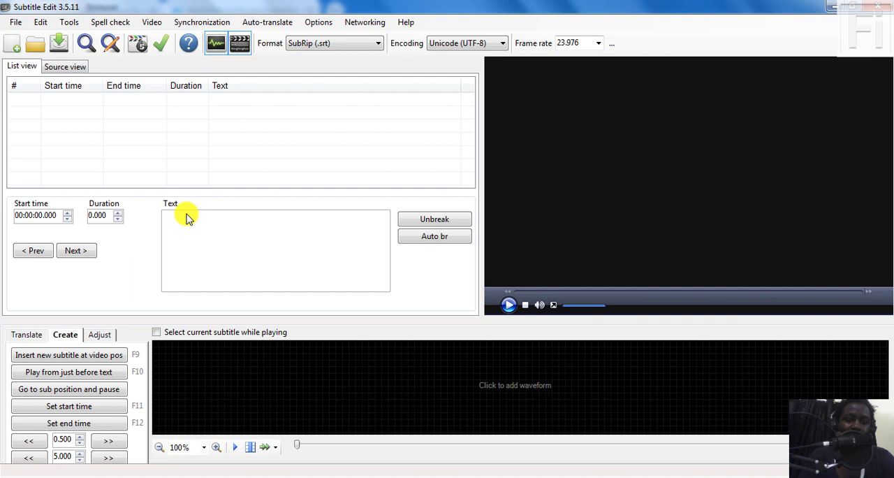
{"action": "mouse_move", "coordinate": [73, 118]}
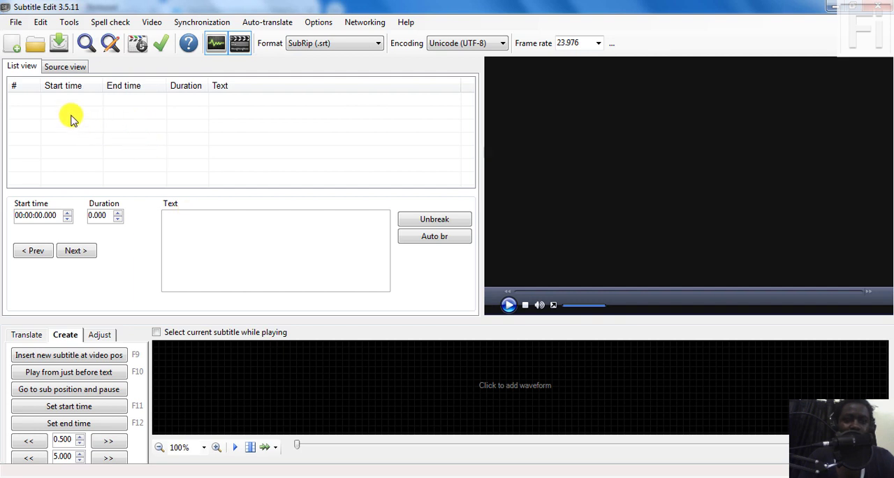
- Load Wistia Subtitles.vtt through File > Open so its caption lines are listed
{"action": "left_click", "coordinate": [15, 22]}
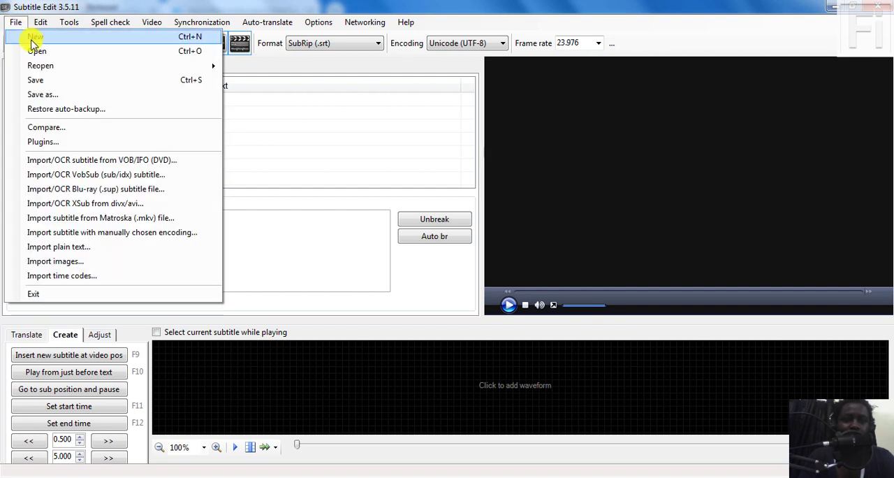
{"action": "left_click", "coordinate": [34, 36]}
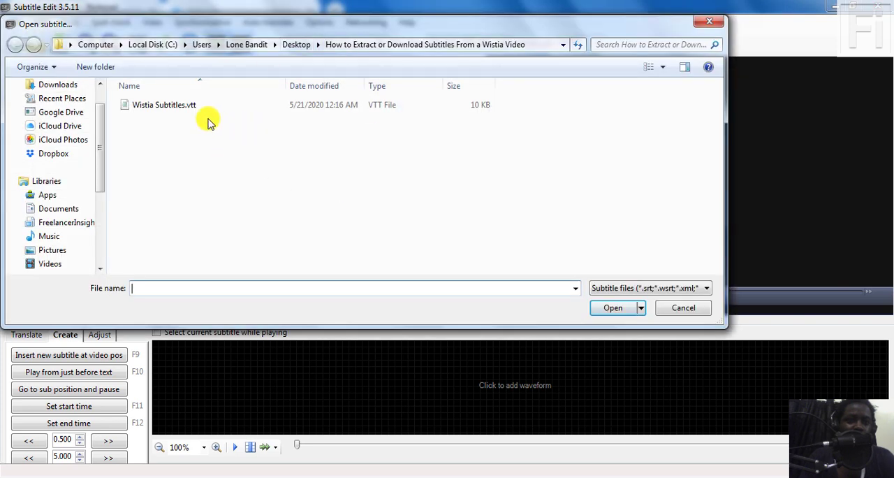
{"action": "left_click", "coordinate": [165, 104]}
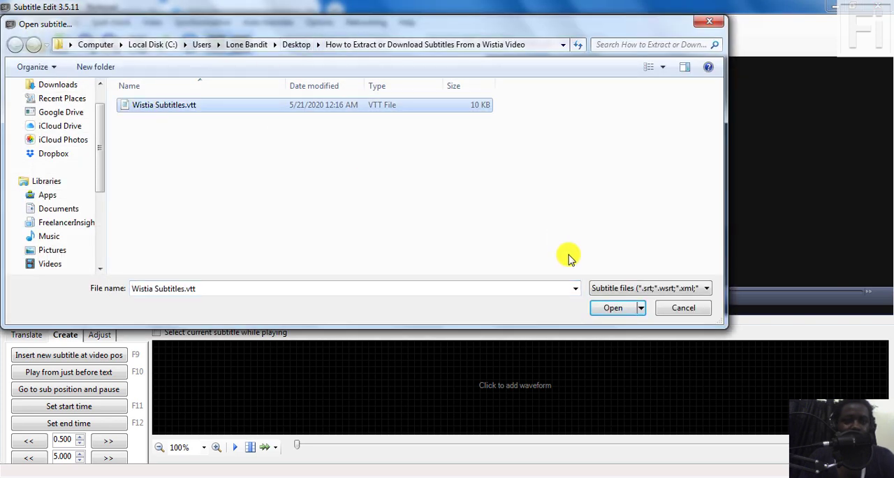
{"action": "left_click", "coordinate": [612, 307]}
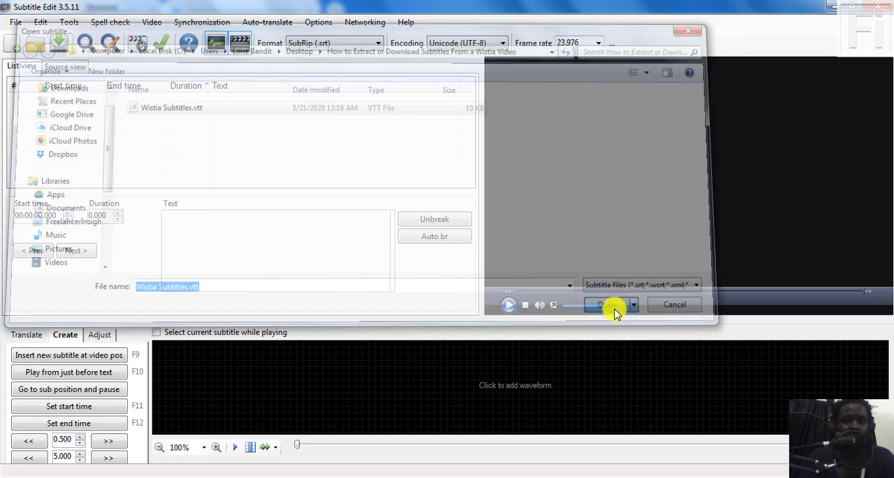
{"action": "left_click", "coordinate": [599, 304]}
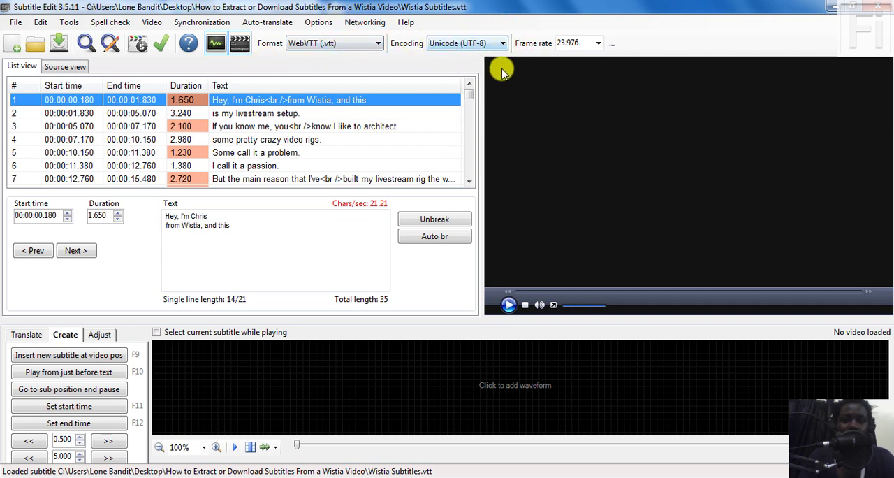
{"action": "mouse_move", "coordinate": [293, 210]}
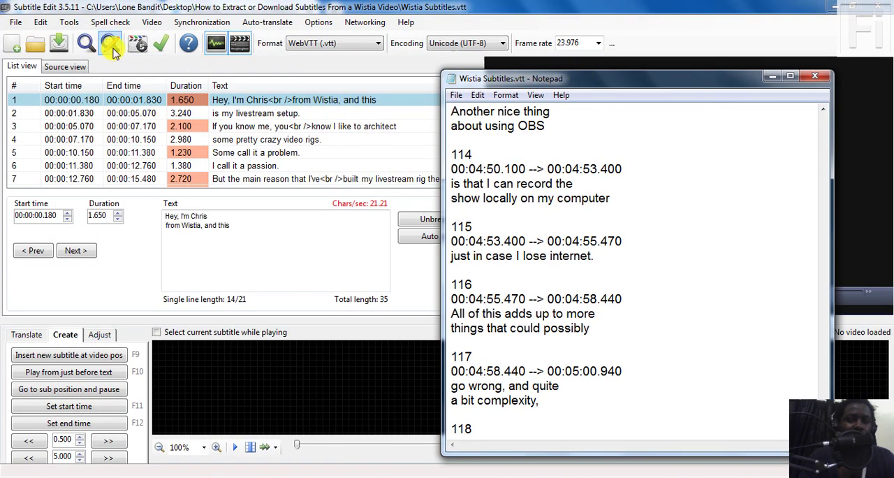
- Switch between Source view and List view, ending on the raw WebVTT source
{"action": "left_click", "coordinate": [65, 66]}
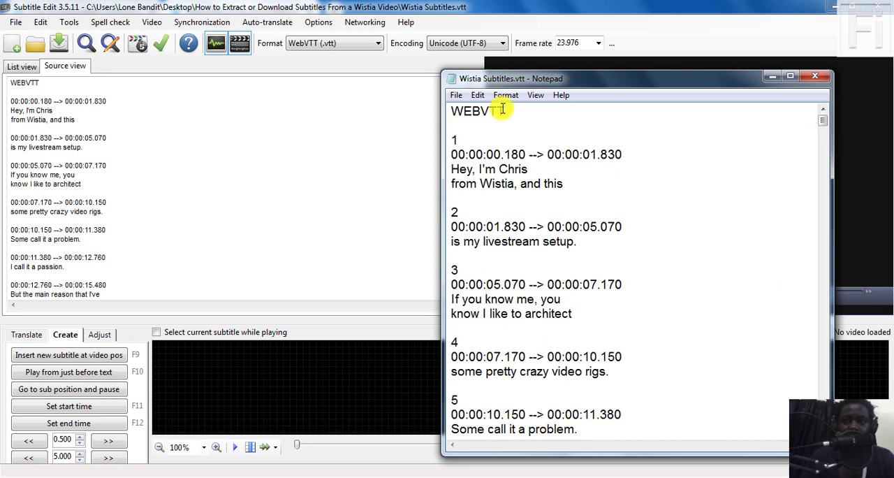
{"action": "mouse_move", "coordinate": [557, 193]}
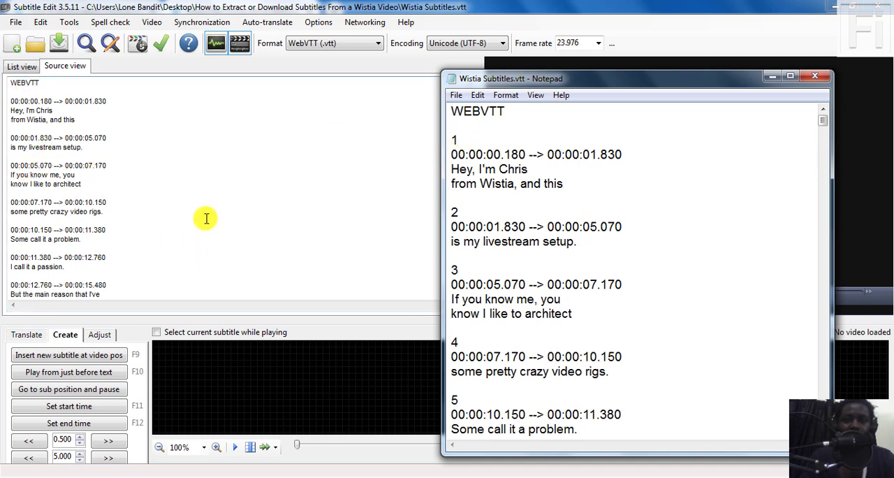
{"action": "left_click", "coordinate": [21, 67]}
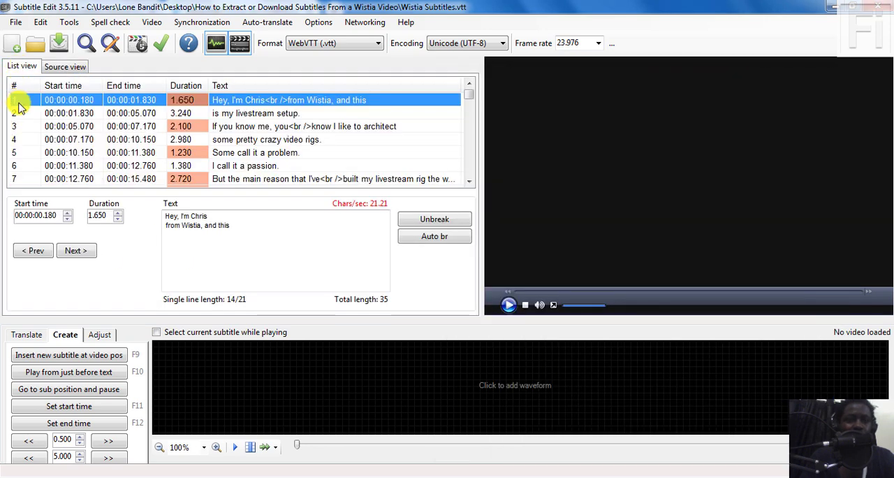
{"action": "left_click", "coordinate": [65, 65]}
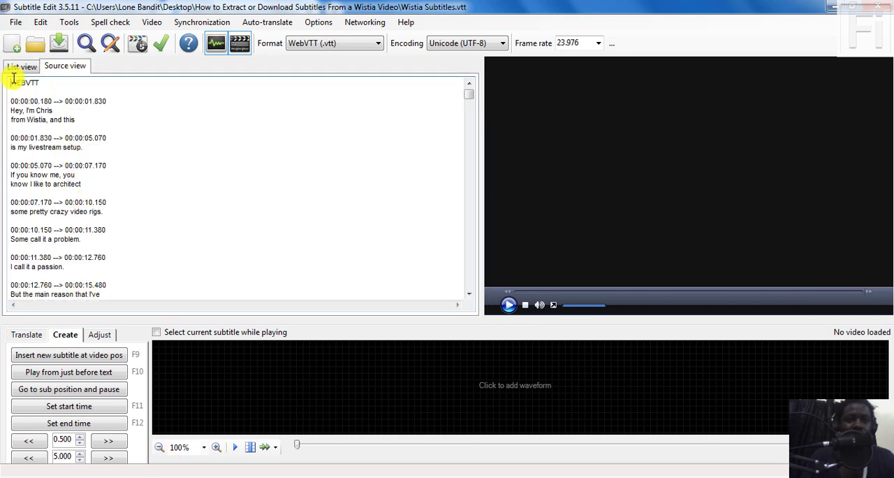
- From List view, start File > Export > Plain text to show the export preview
{"action": "left_click", "coordinate": [21, 67]}
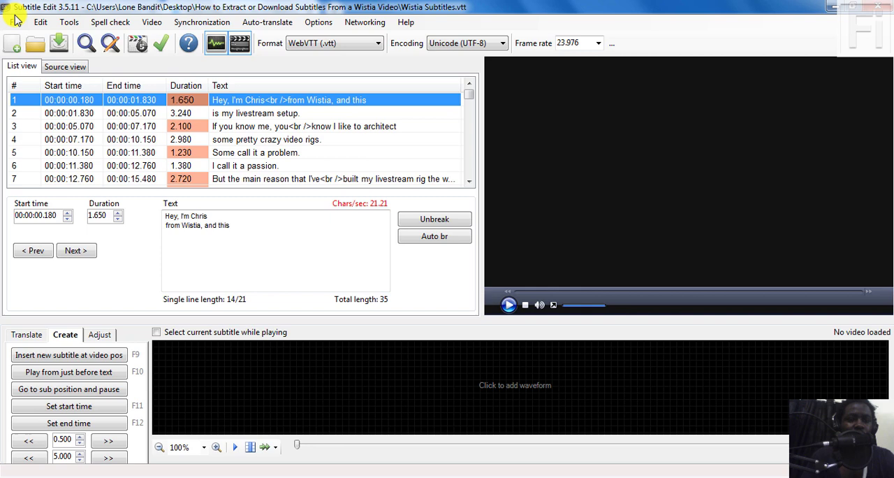
{"action": "left_click", "coordinate": [15, 22]}
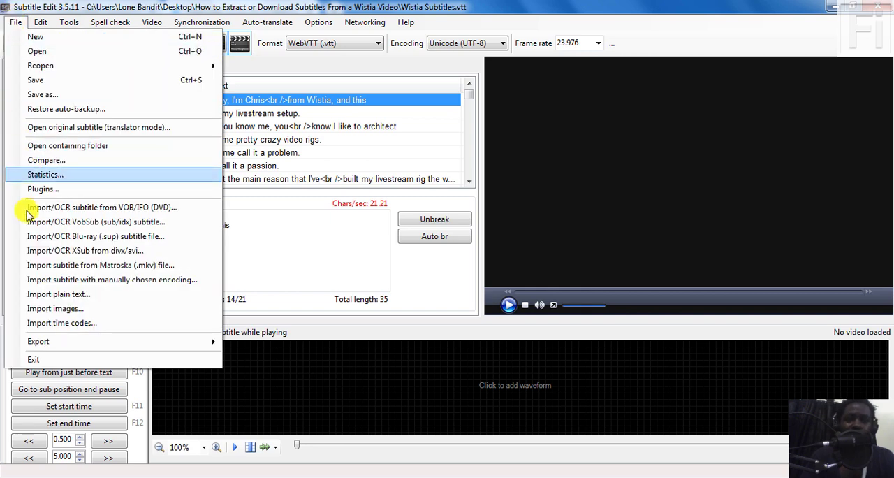
{"action": "left_click", "coordinate": [39, 340]}
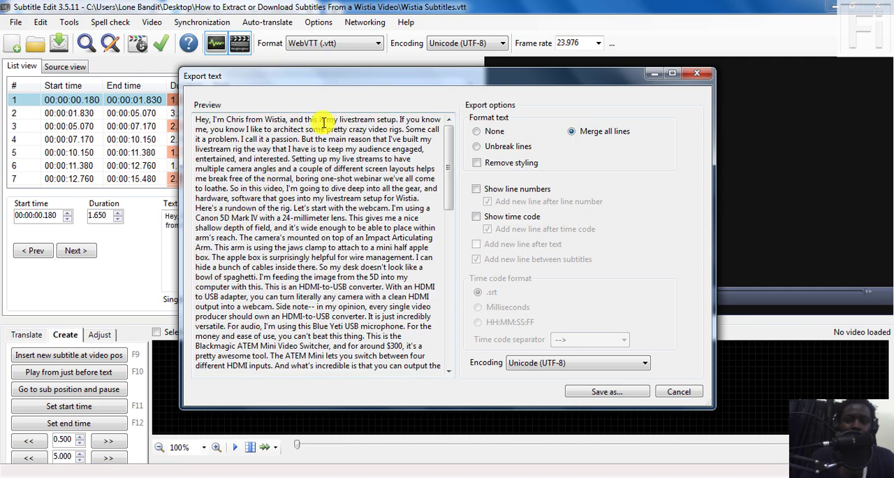
- Try keeping original line breaks, then keep Merge all lines for one text block
{"action": "left_click", "coordinate": [476, 147]}
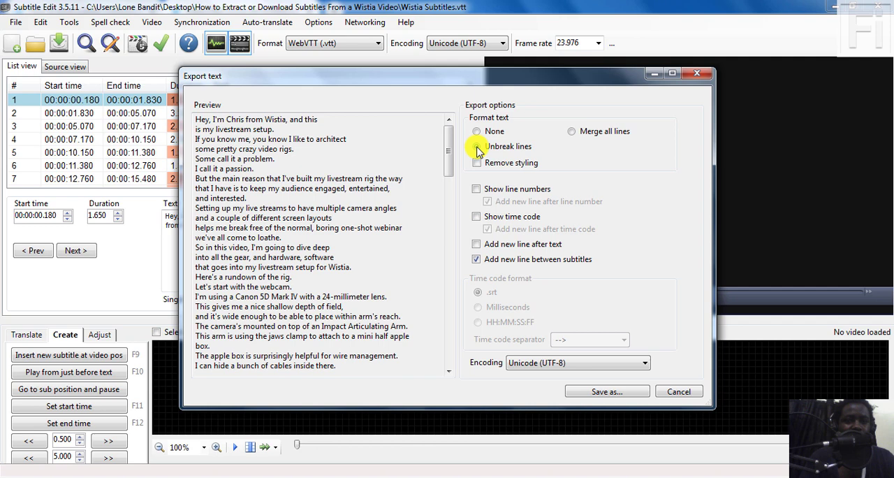
{"action": "left_click", "coordinate": [477, 147]}
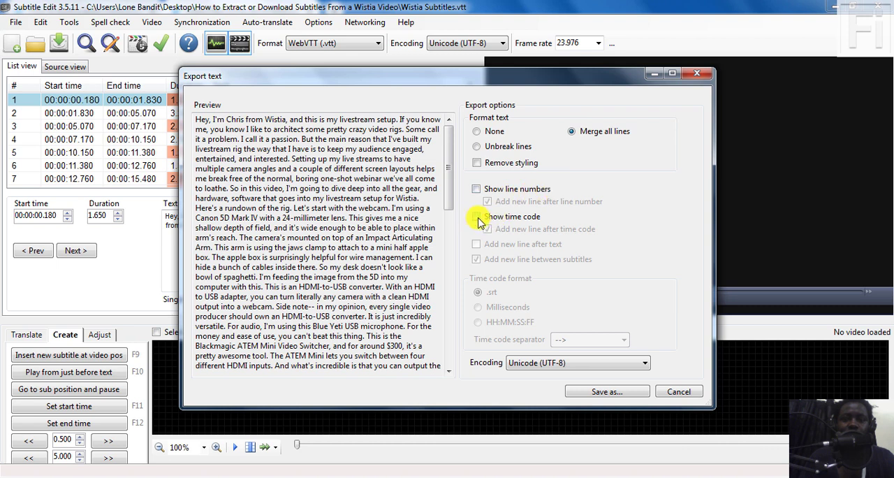
{"action": "left_click", "coordinate": [486, 215]}
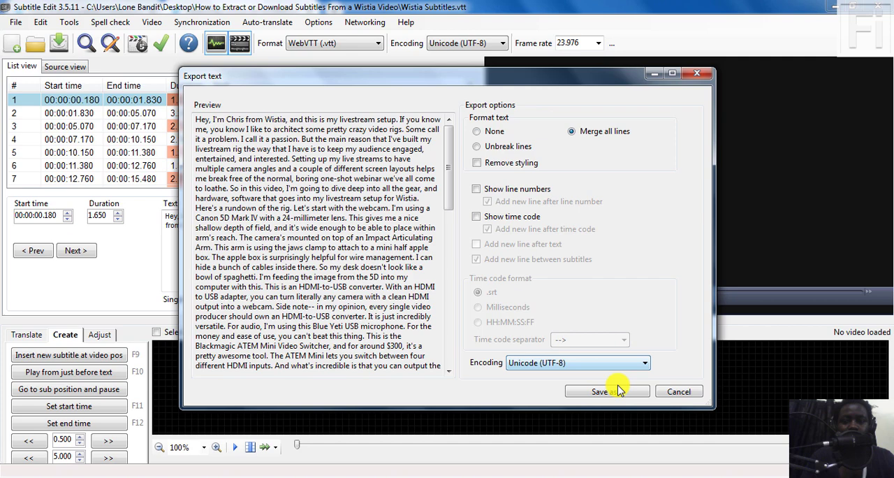
- Save the plain-text export as Wistia Subtitles.txt
{"action": "left_click", "coordinate": [603, 391]}
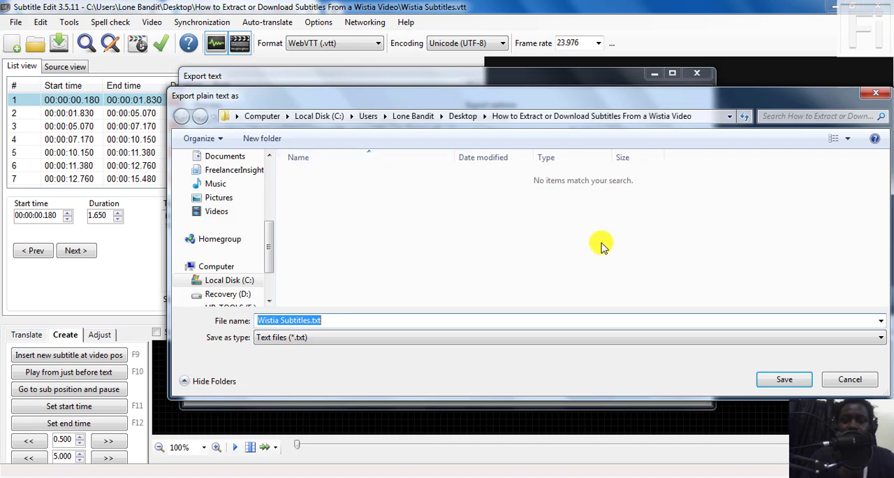
{"action": "mouse_move", "coordinate": [400, 288]}
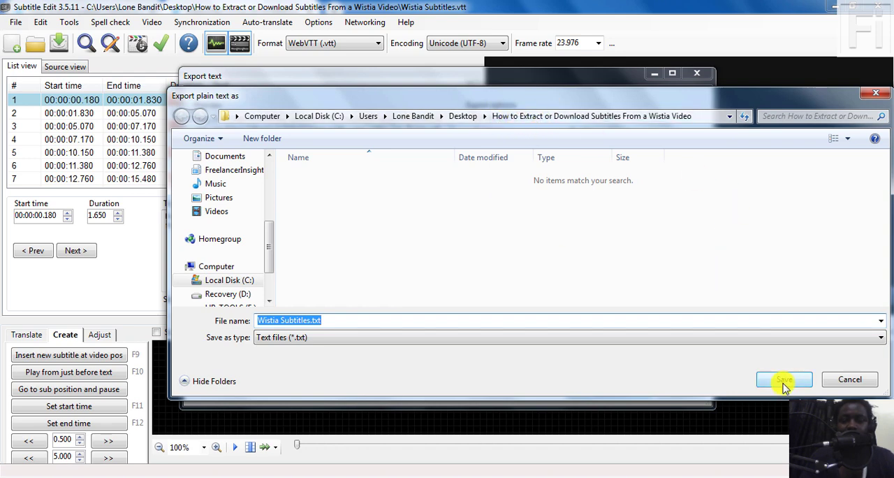
{"action": "left_click", "coordinate": [782, 379]}
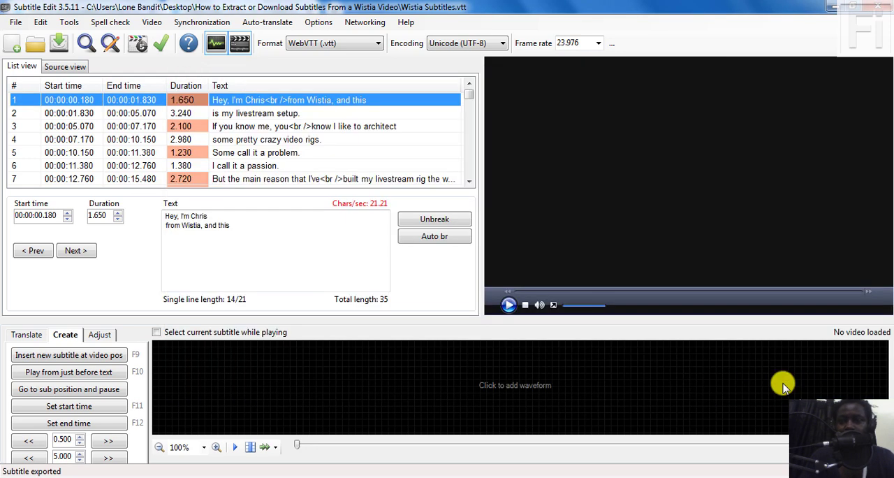